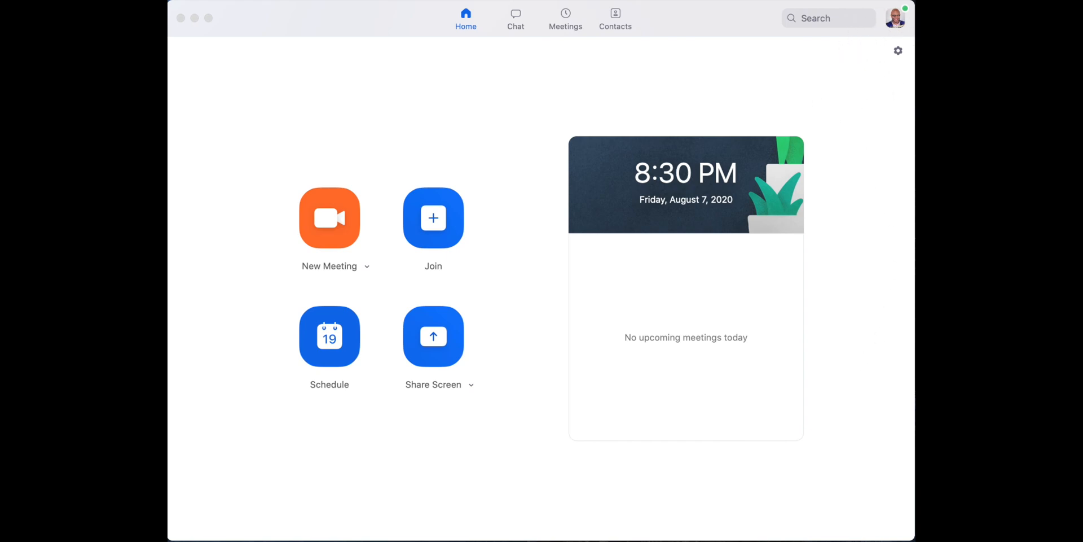
pyautogui.moveTo(900, 42)
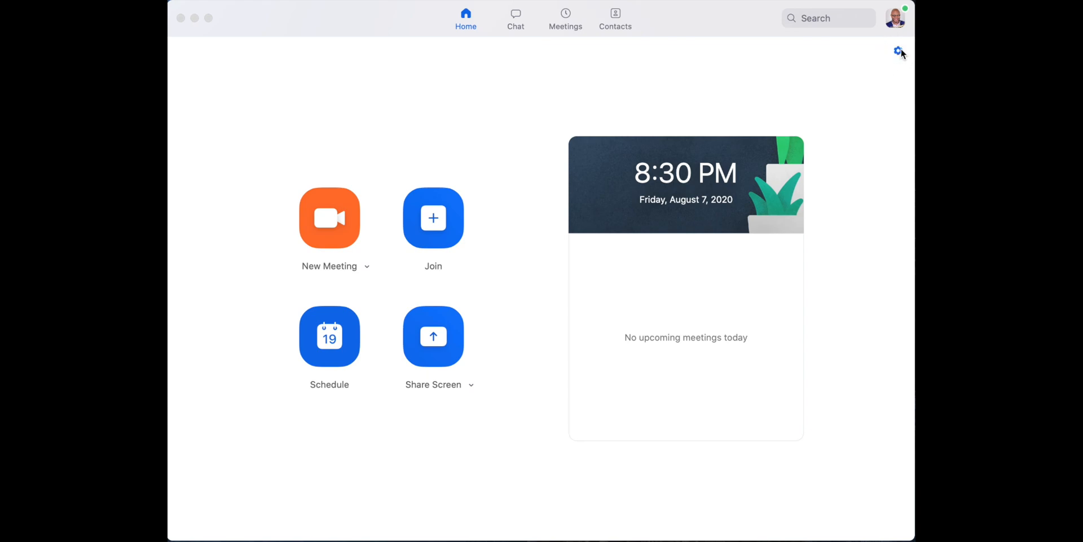
# Open Zoom Settings from the gear icon on the home screen.
pyautogui.click(898, 52)
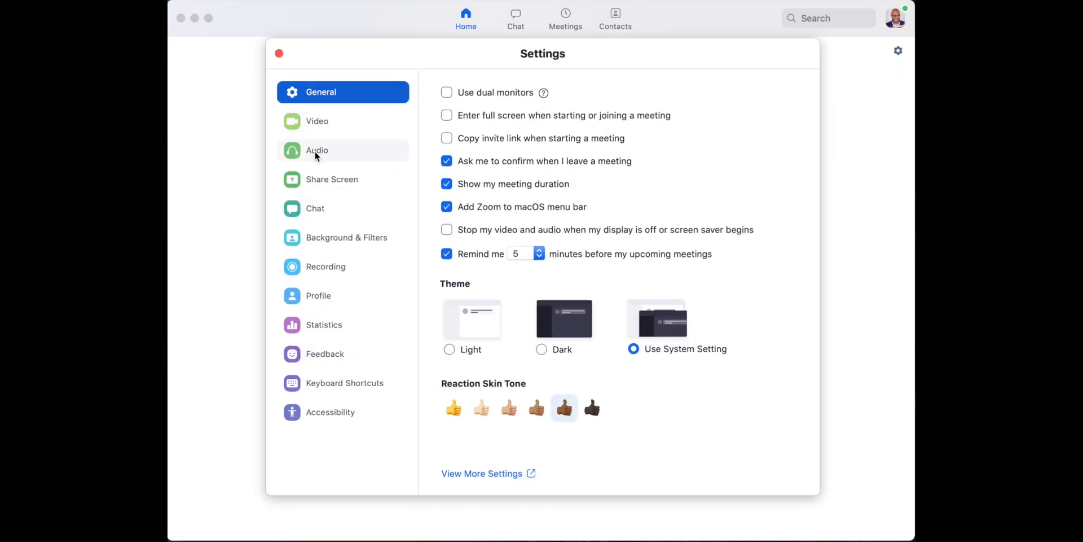
# In Audio settings, leave automatic microphone volume off and set noise suppression to Low.
pyautogui.click(317, 150)
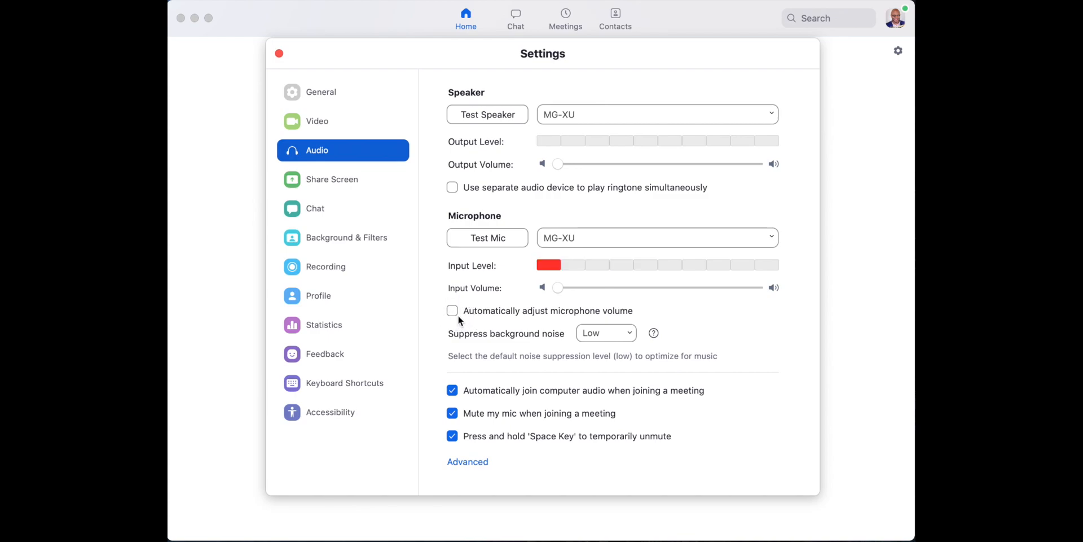
pyautogui.click(452, 310)
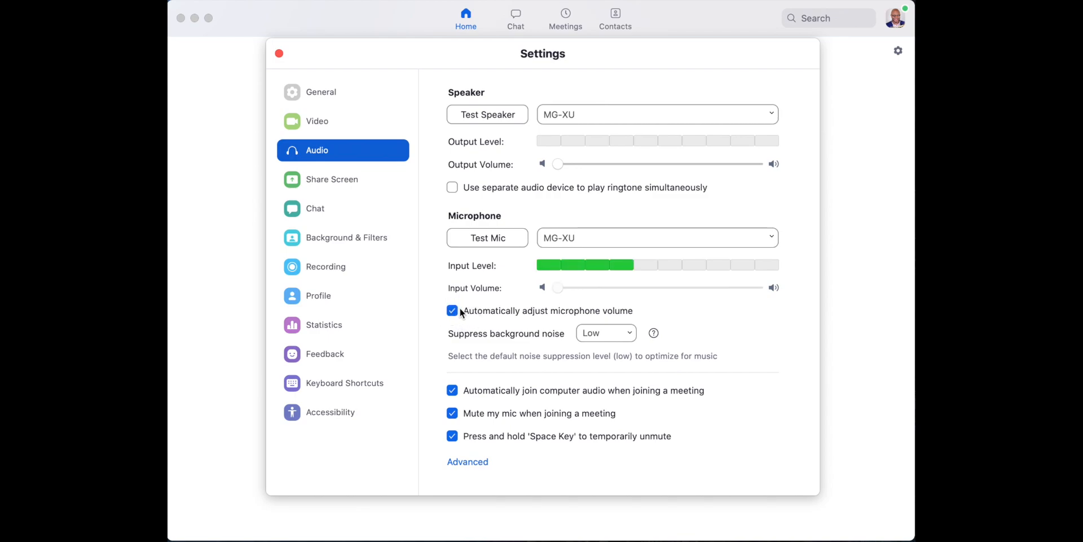
pyautogui.click(452, 310)
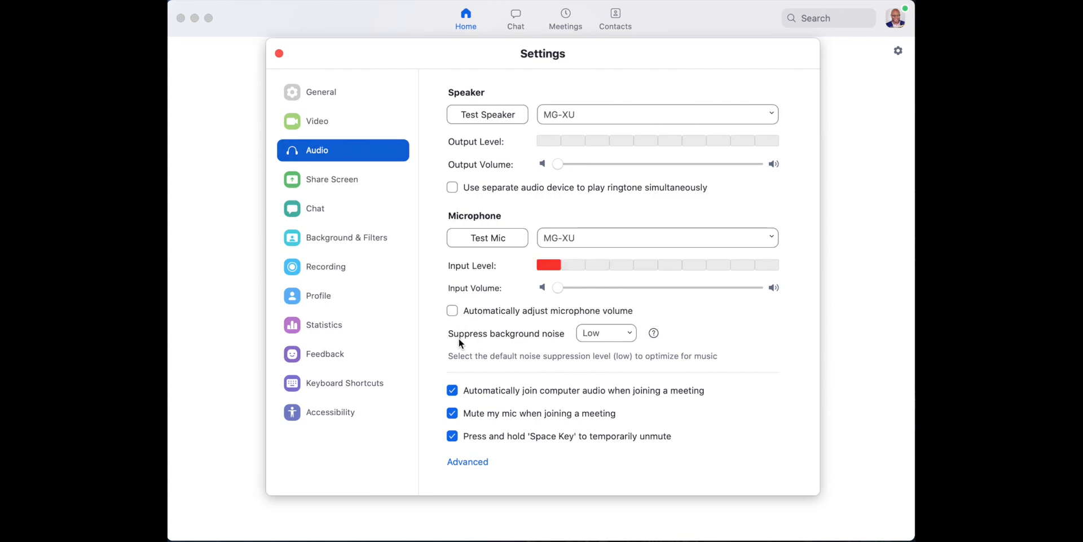
pyautogui.moveTo(616, 336)
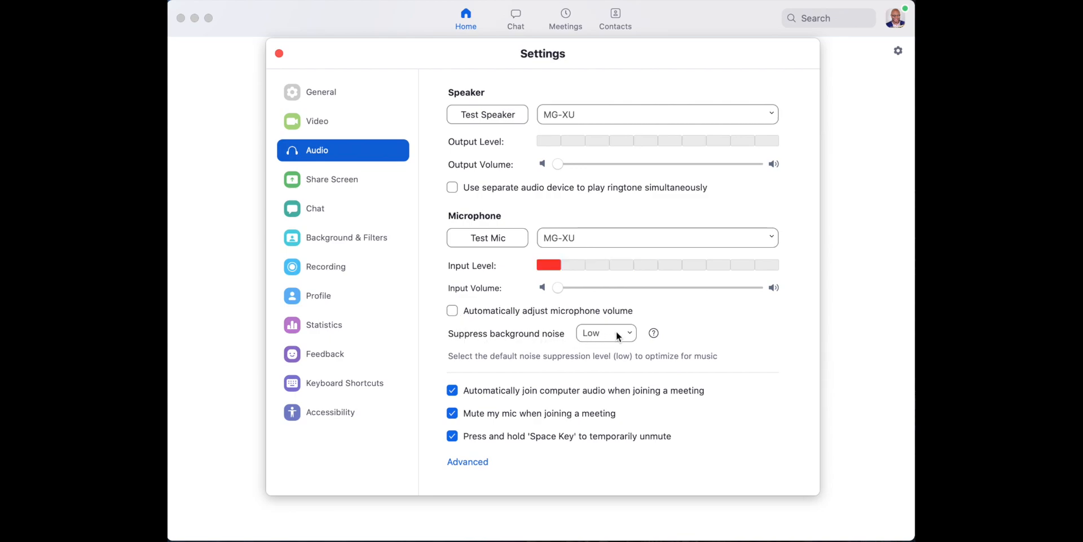
pyautogui.click(605, 332)
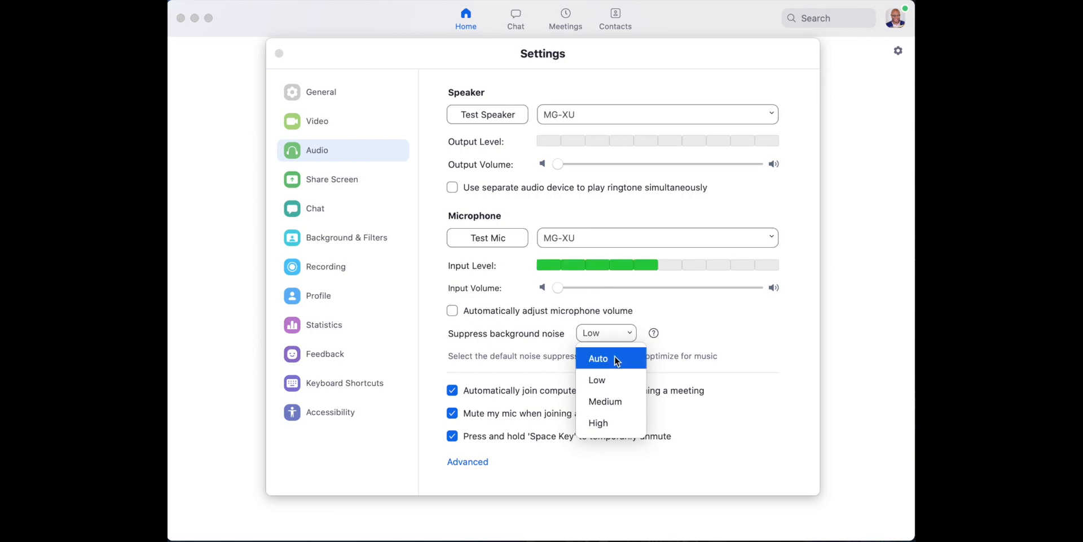
pyautogui.click(598, 358)
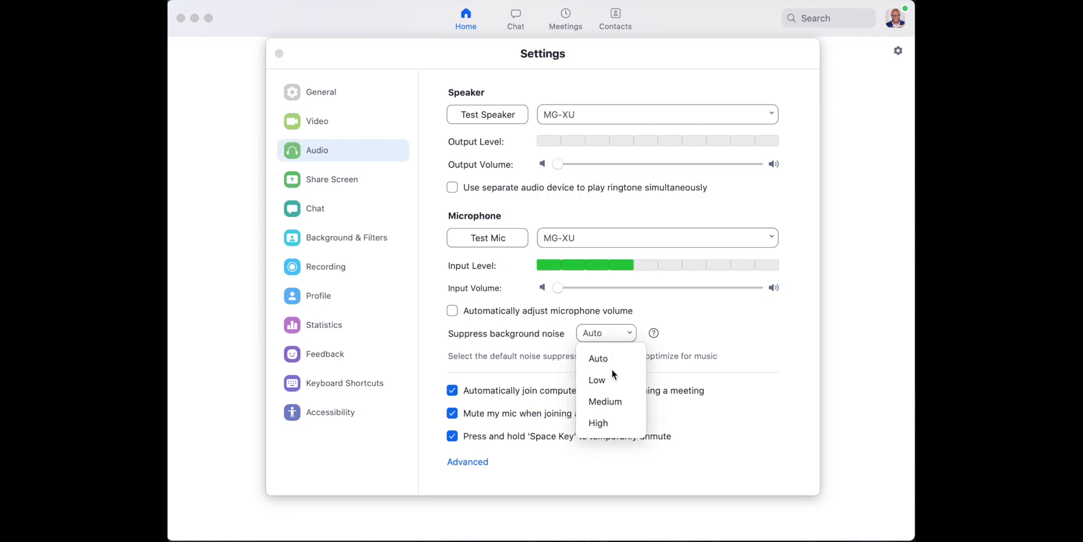
pyautogui.click(596, 379)
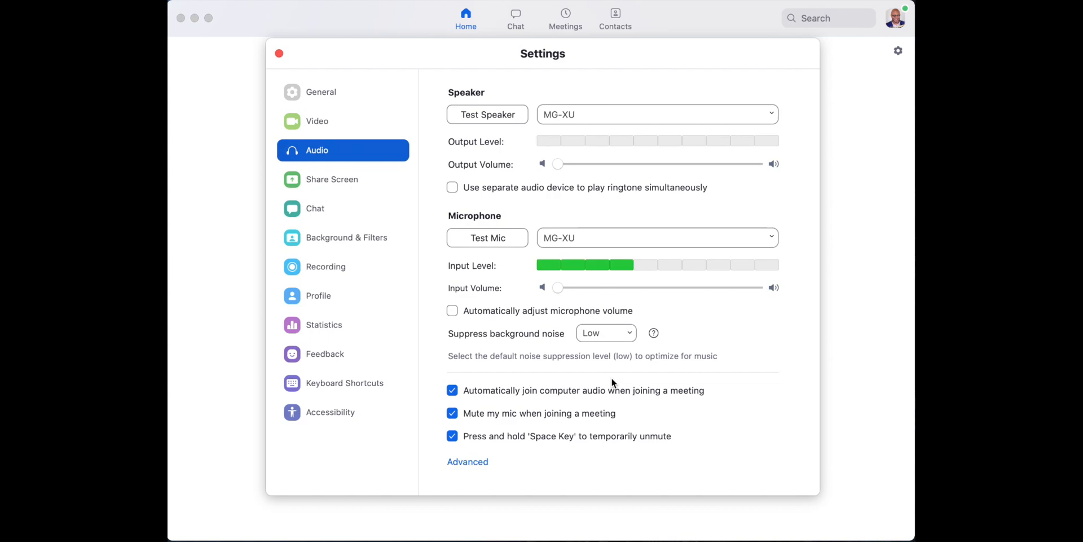
pyautogui.moveTo(615, 367)
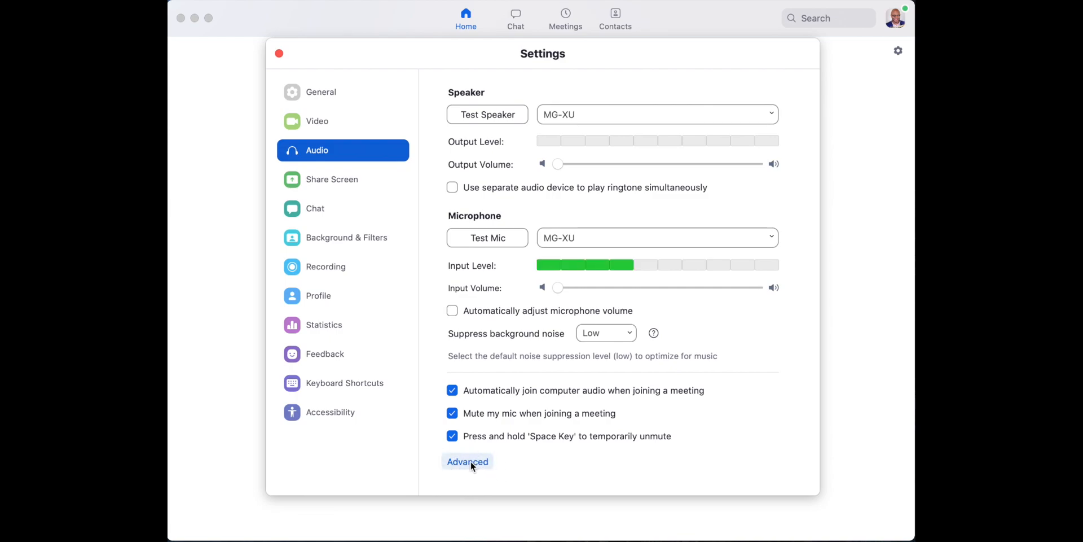
pyautogui.click(467, 462)
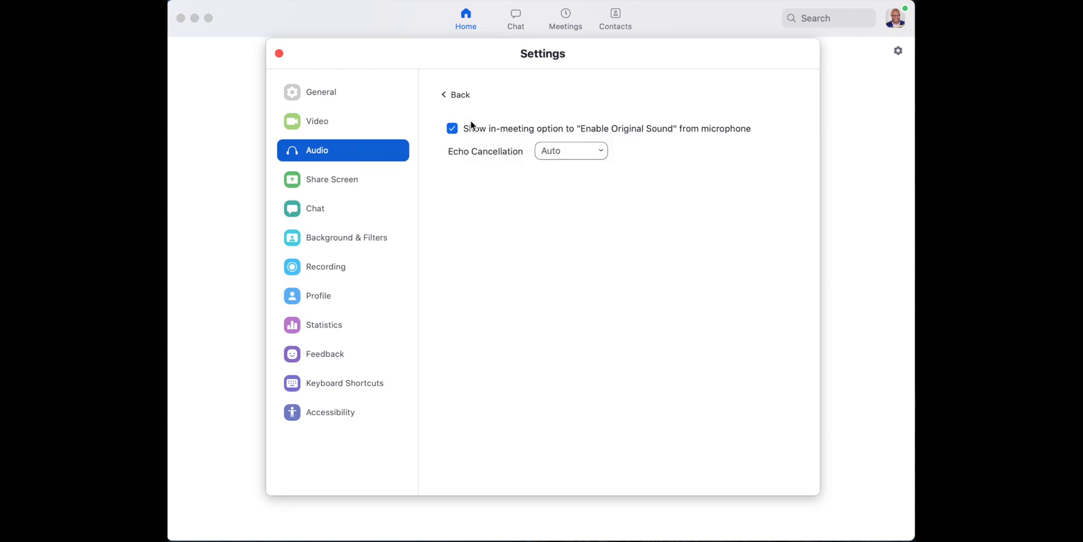
pyautogui.moveTo(490, 136)
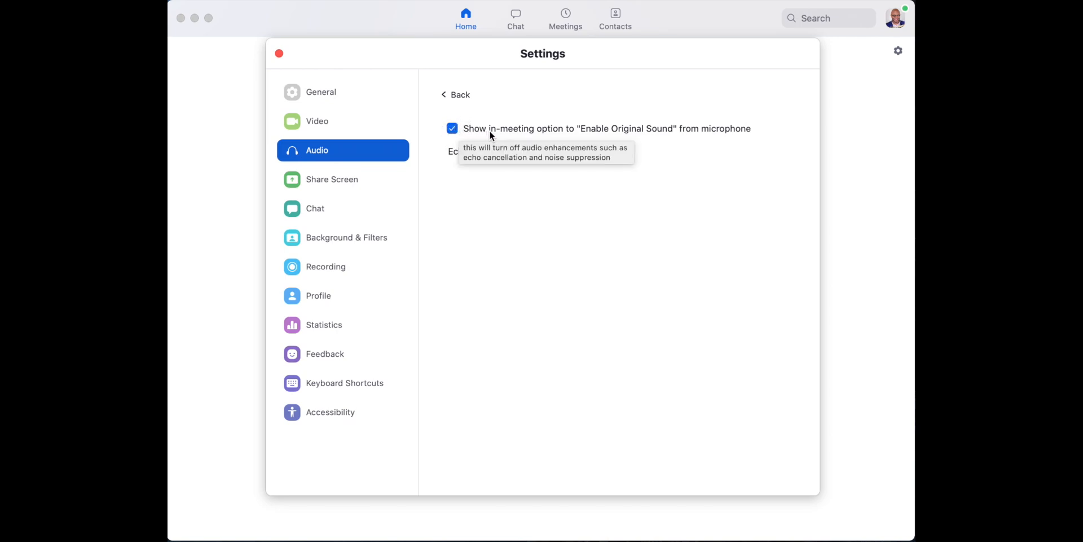
pyautogui.moveTo(704, 136)
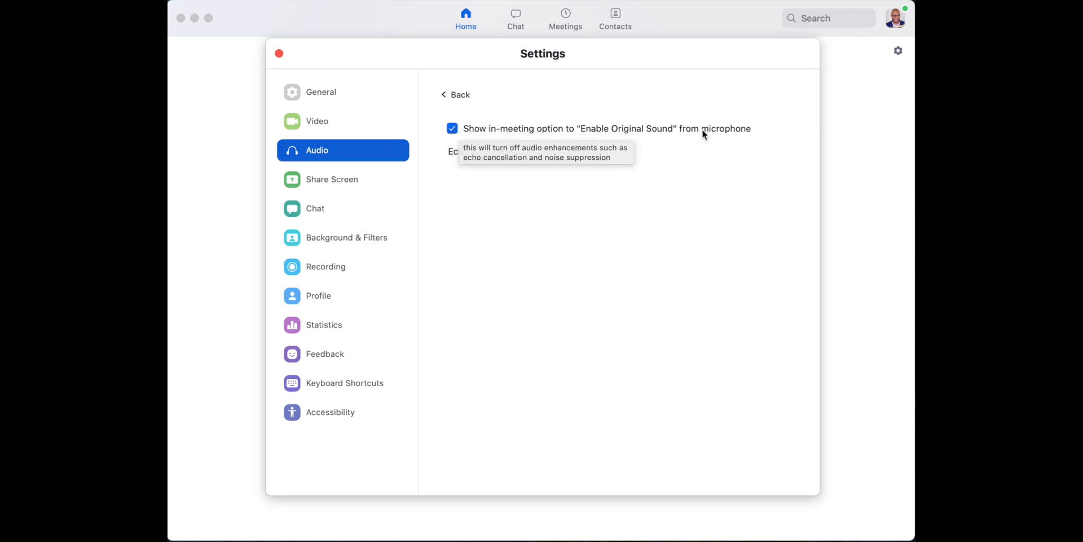
pyautogui.click(452, 129)
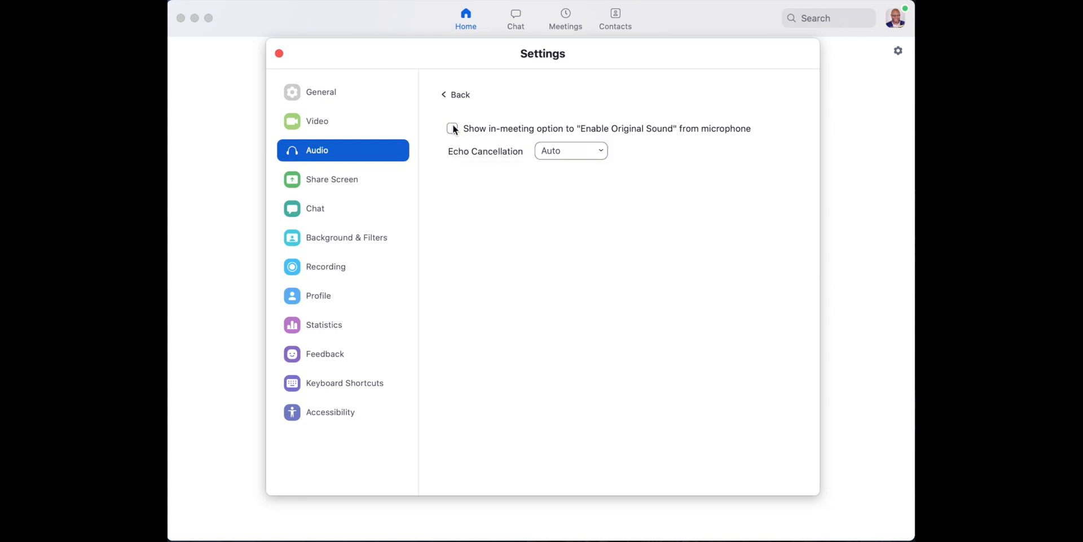
pyautogui.click(452, 129)
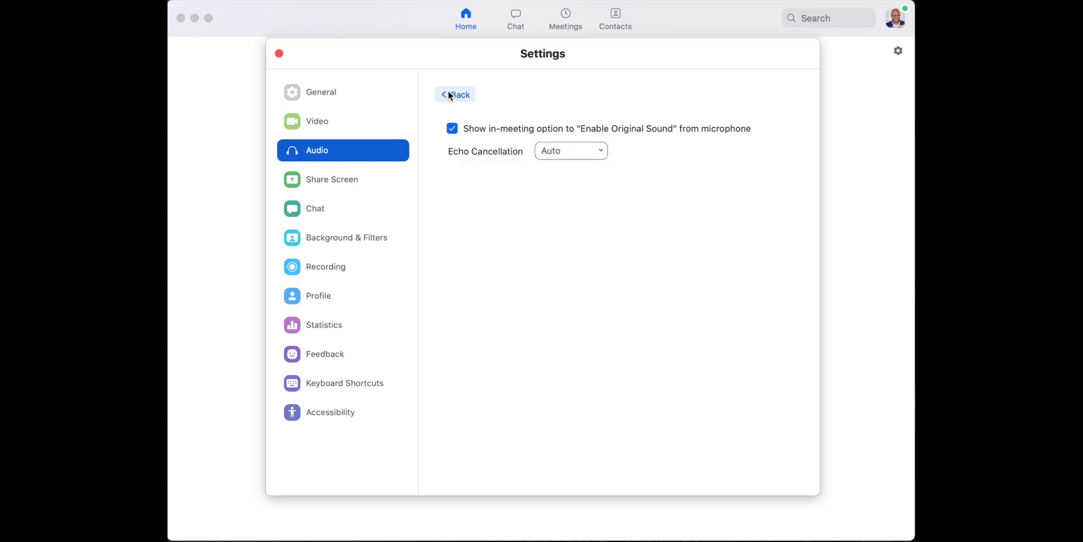
pyautogui.click(458, 95)
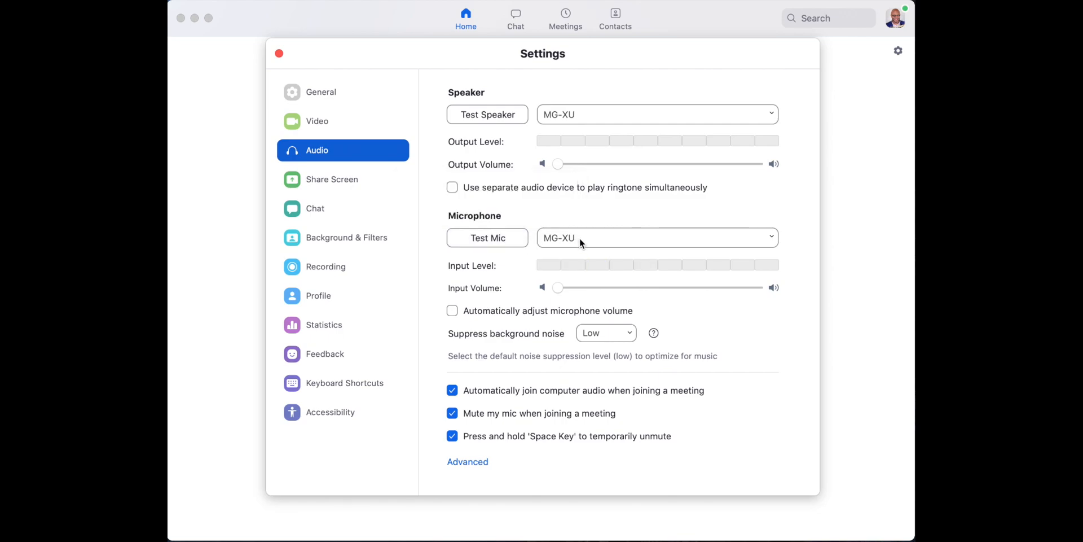
# Keep MG-XU selected as the microphone, close Settings, and launch a new meeting.
pyautogui.click(655, 237)
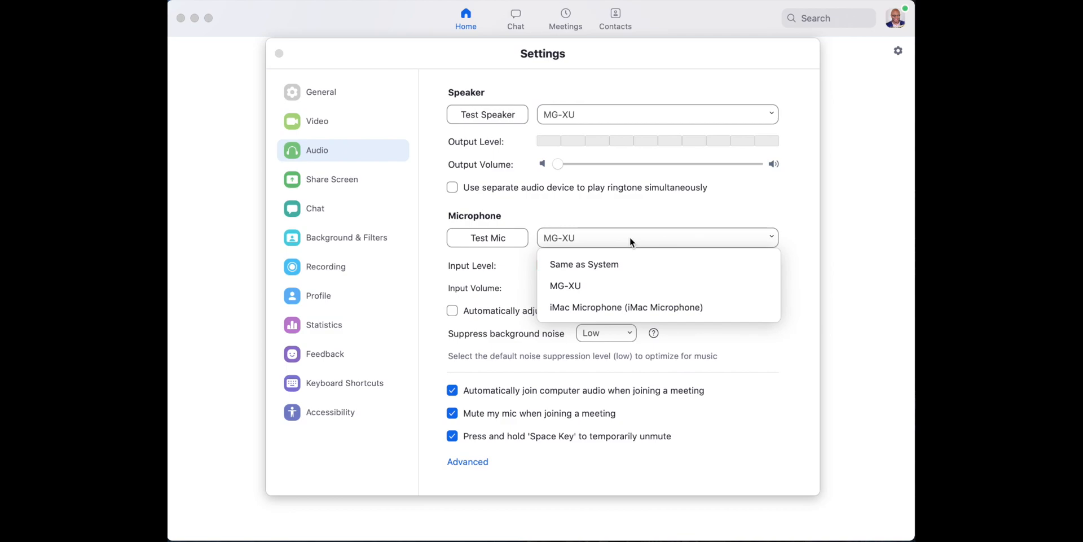
pyautogui.moveTo(565, 286)
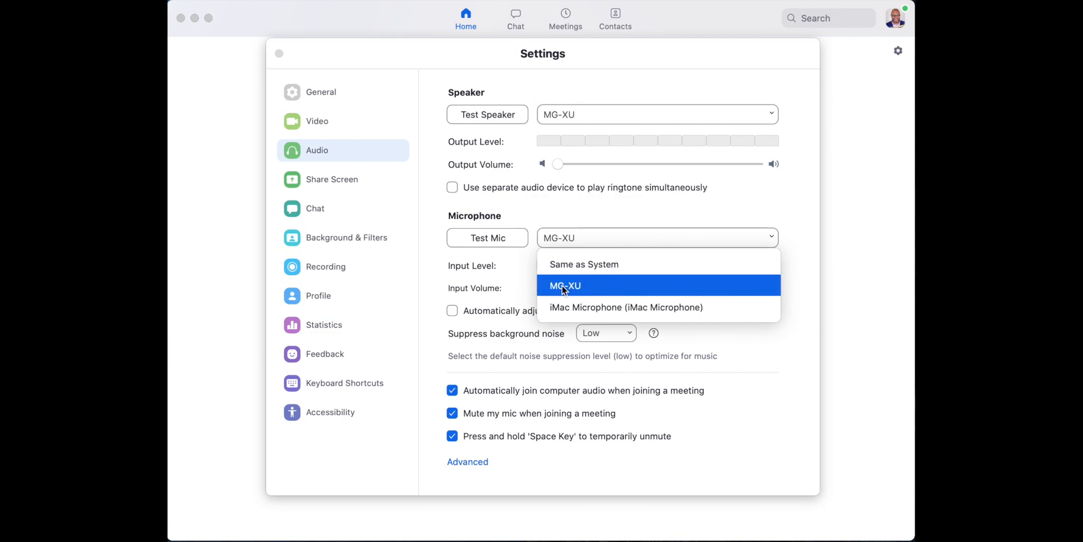
pyautogui.moveTo(568, 290)
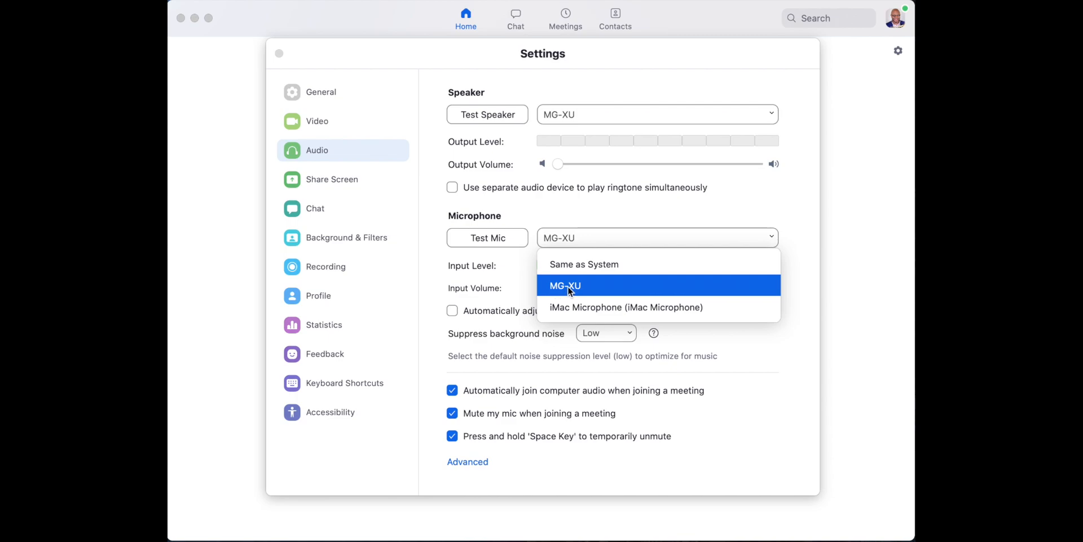
pyautogui.click(563, 285)
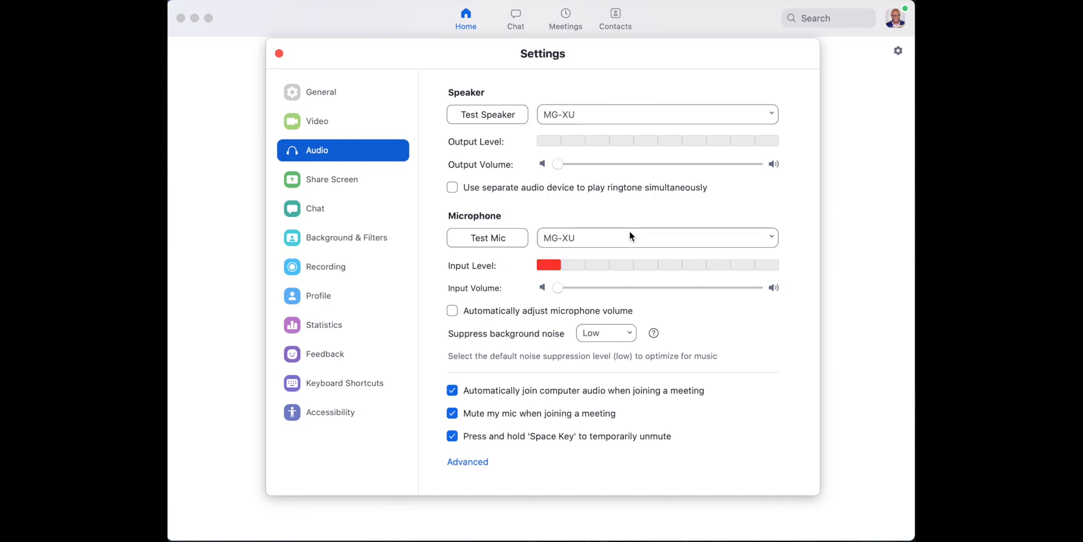
pyautogui.moveTo(636, 262)
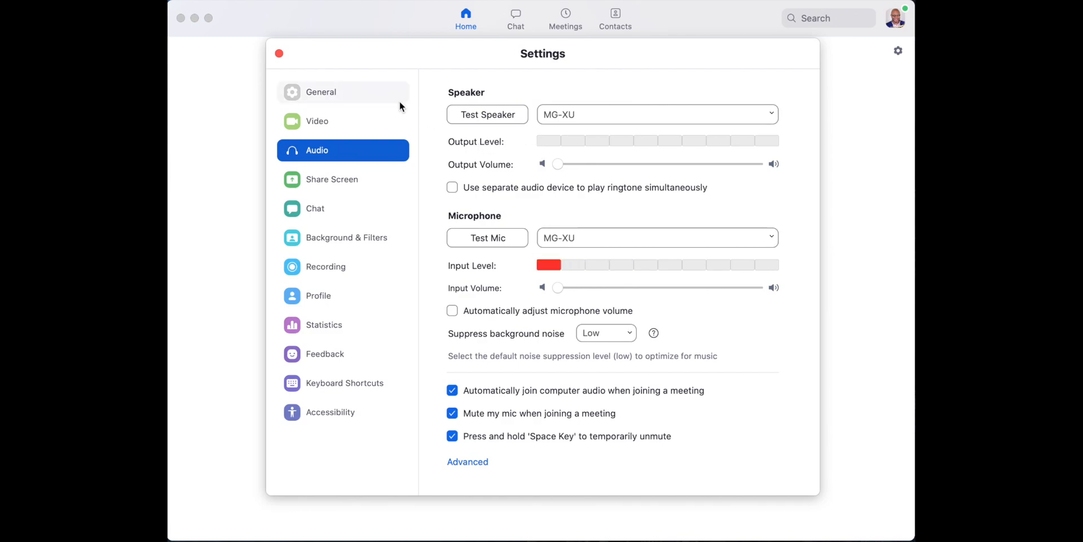
pyautogui.moveTo(326, 77)
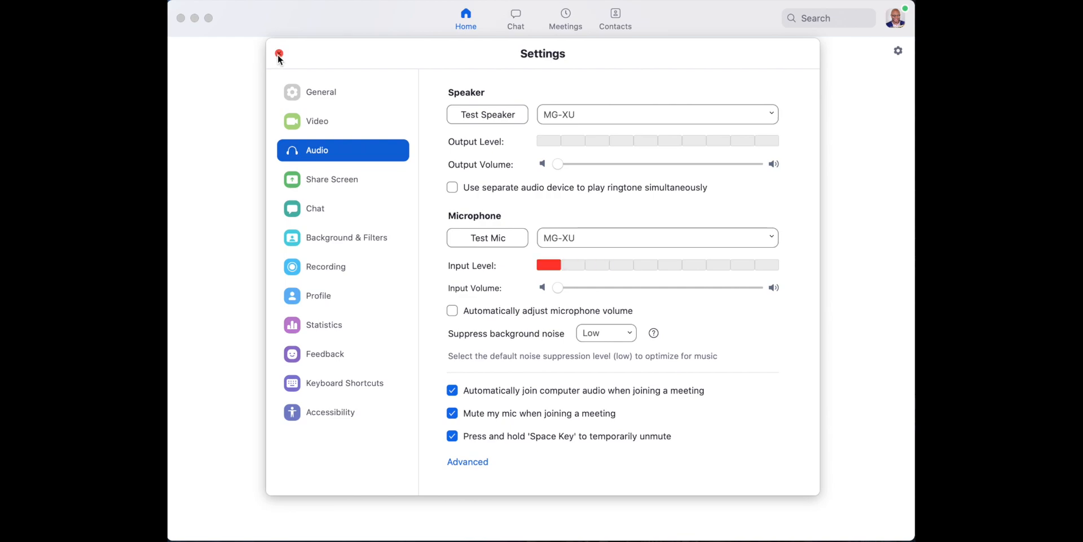
pyautogui.click(278, 55)
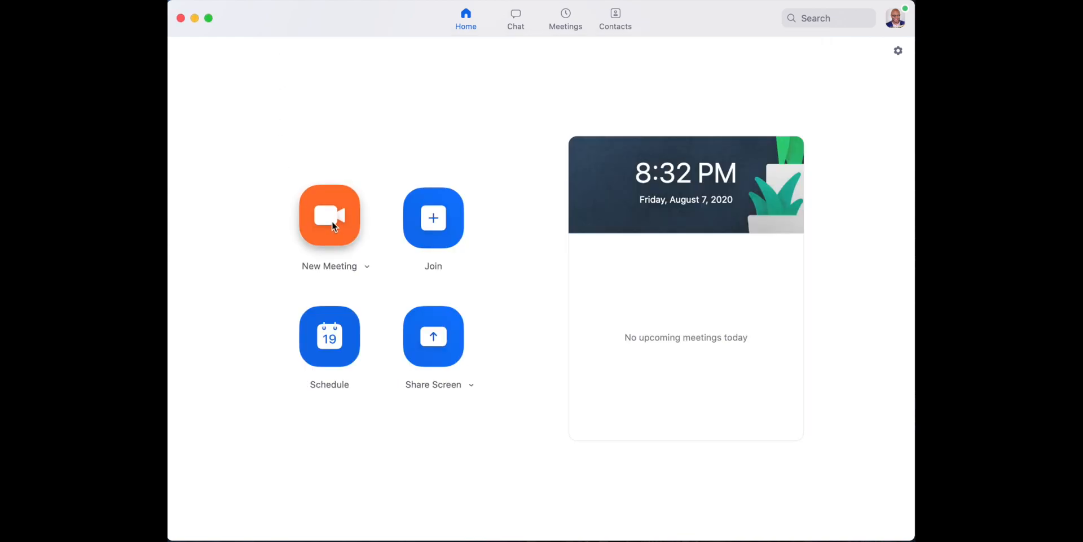
pyautogui.click(330, 215)
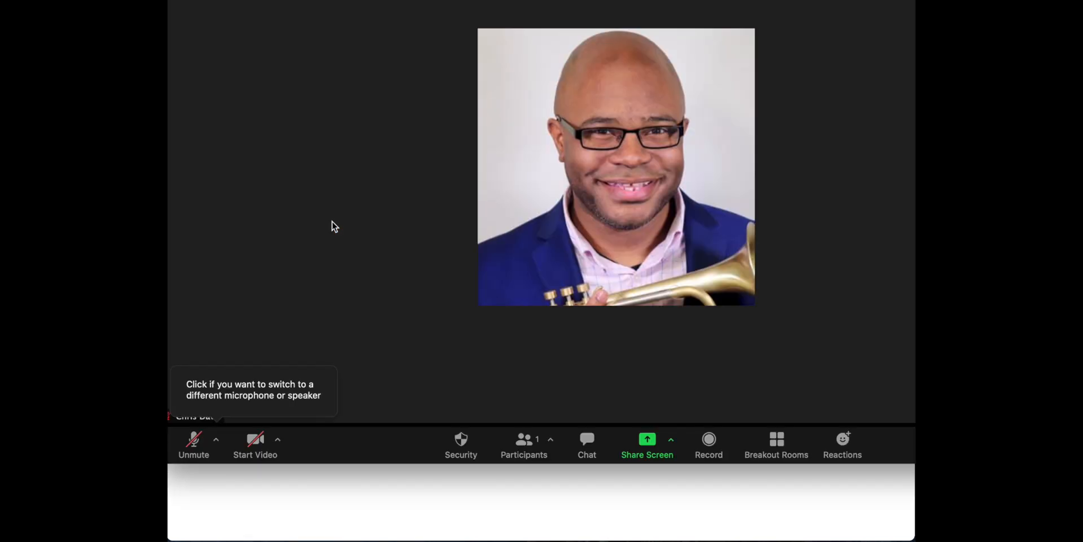
# Enable Original Sound from the top-left control of the meeting window.
pyautogui.click(194, 444)
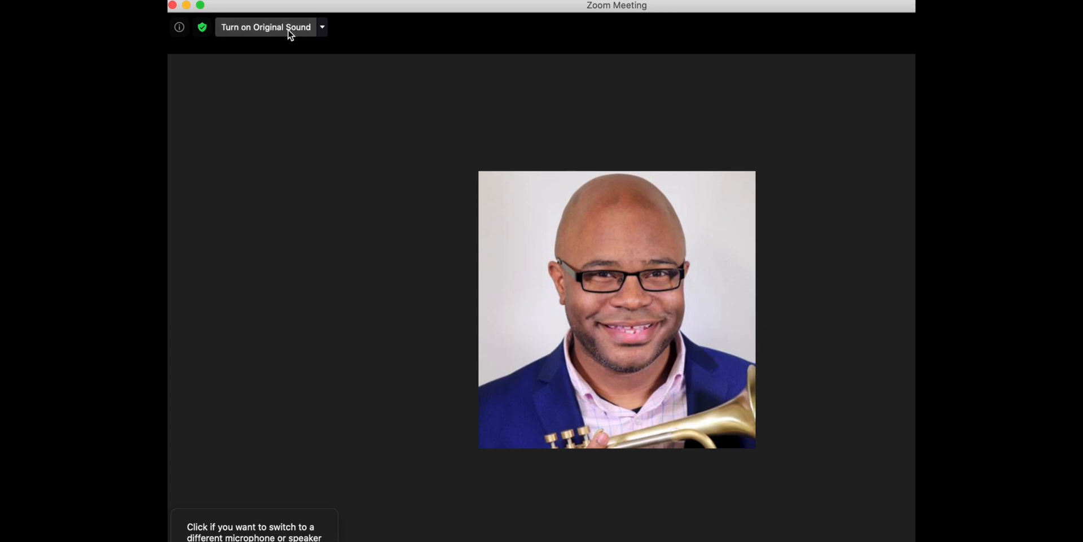
pyautogui.click(265, 27)
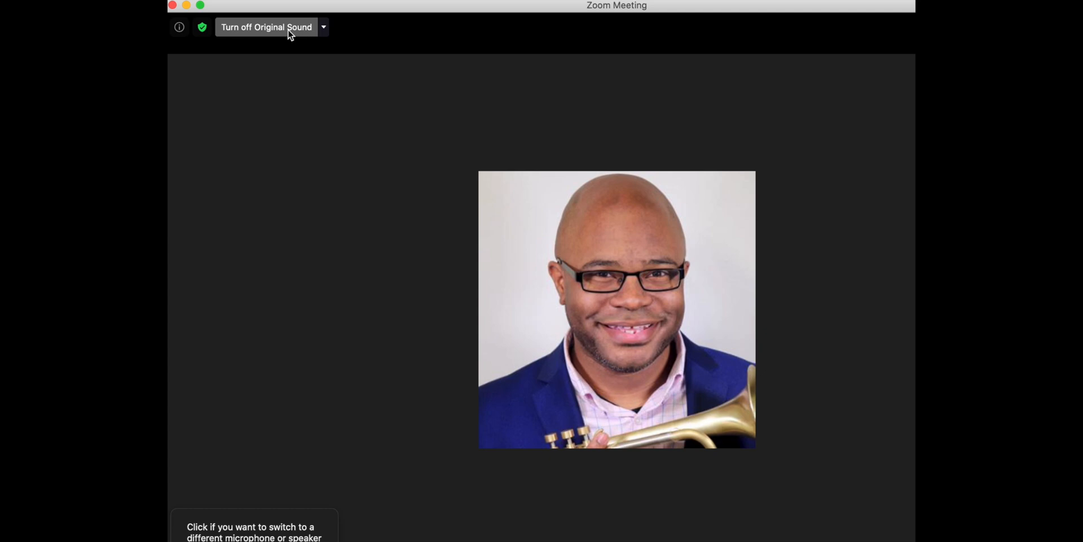